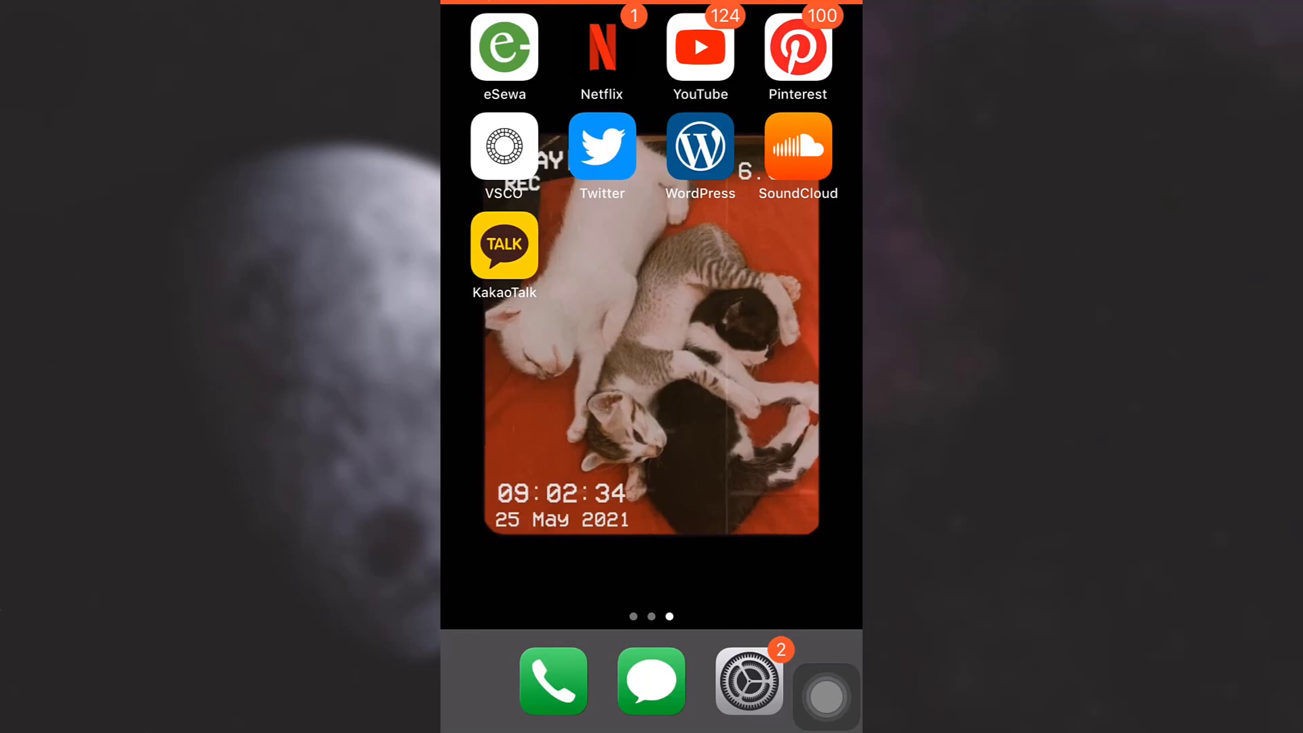
# - Launch KakaoTalk from the iOS home screen to reach its Friends list
pyautogui.click(504, 244)
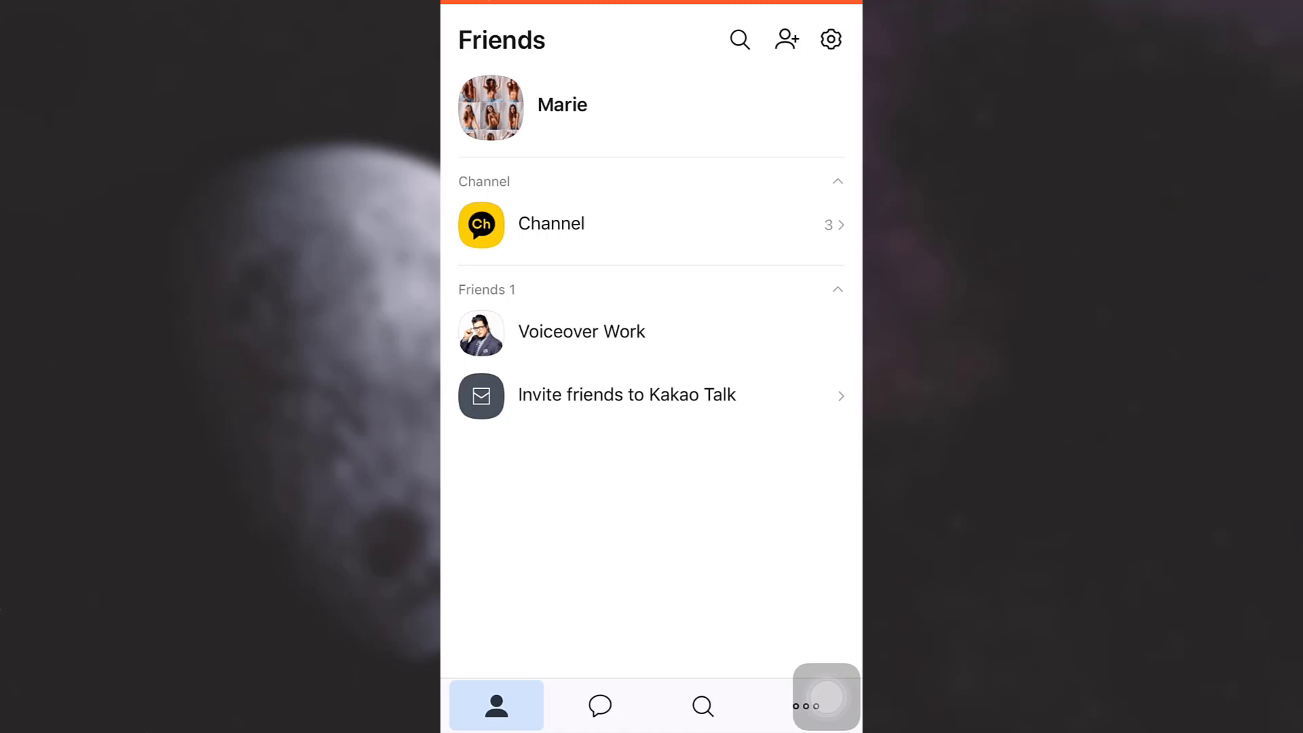
pyautogui.click(490, 107)
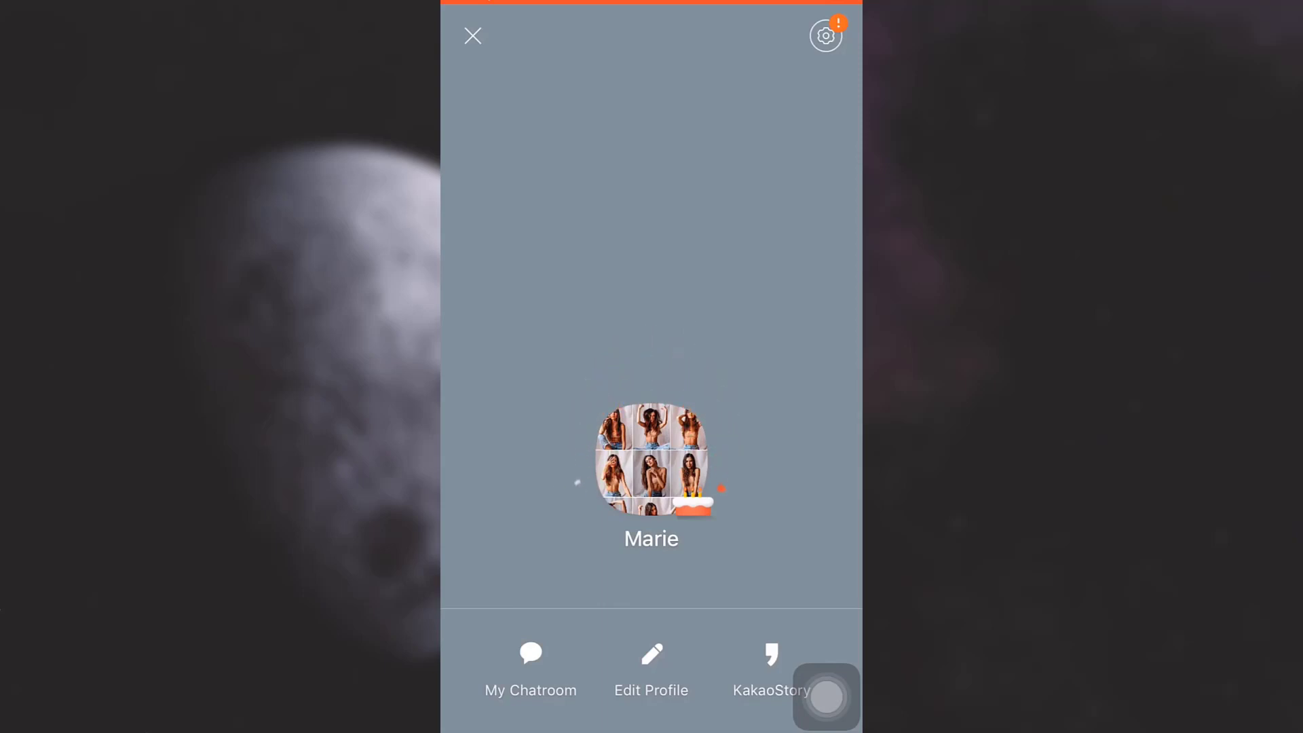
pyautogui.click(650, 669)
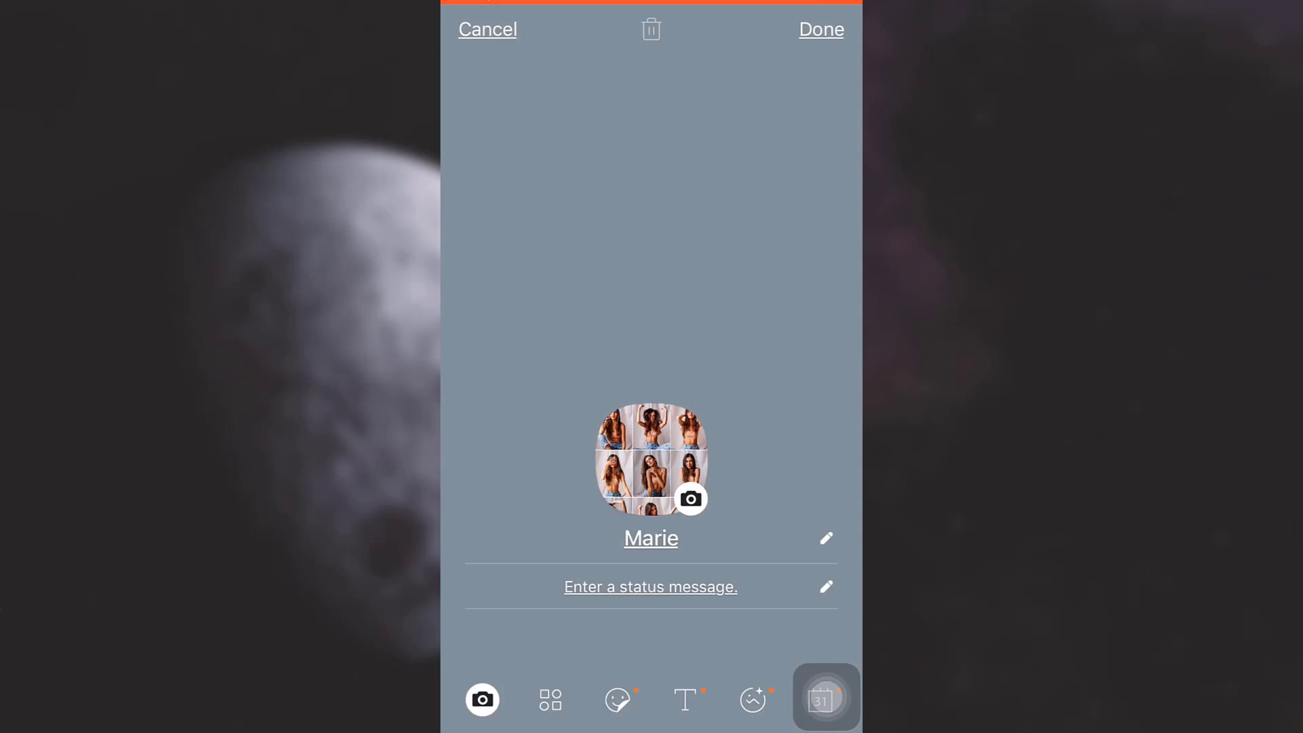
# - Browse the profile theme gallery and apply the space-themed Dreamer background
pyautogui.click(550, 698)
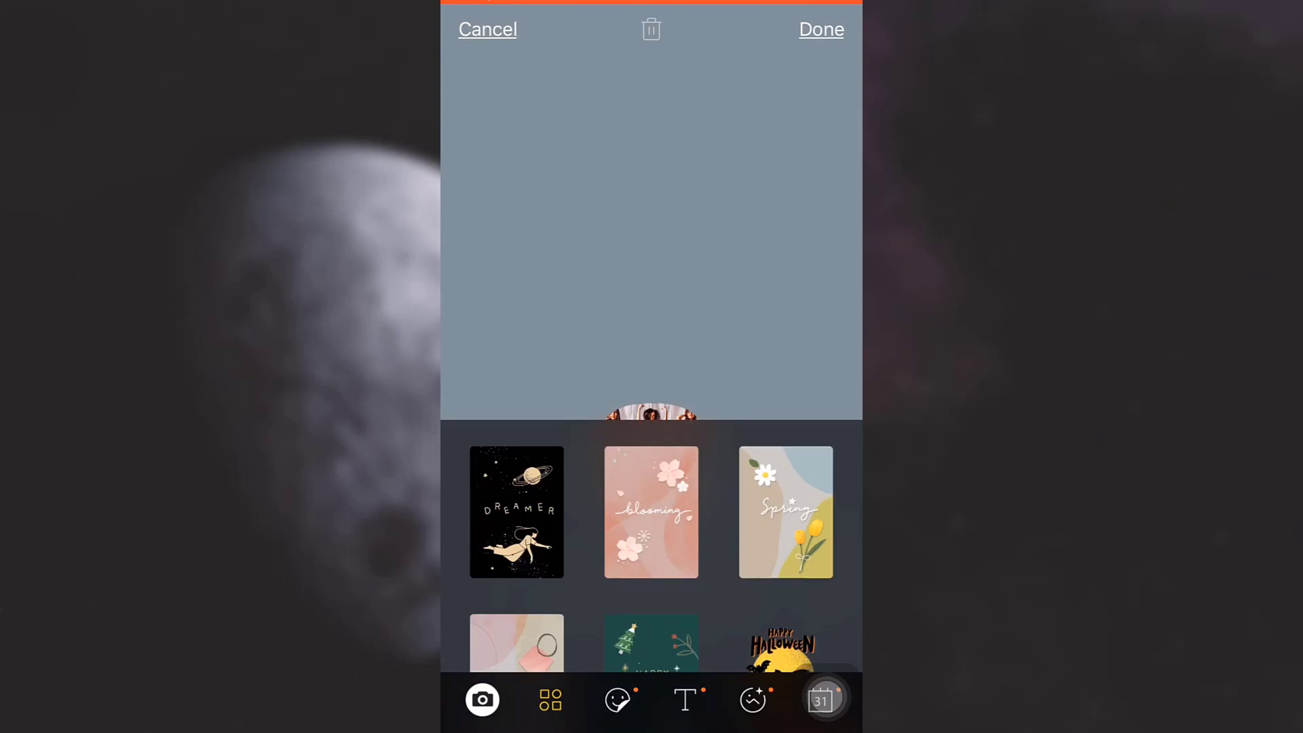
pyautogui.scroll(3)
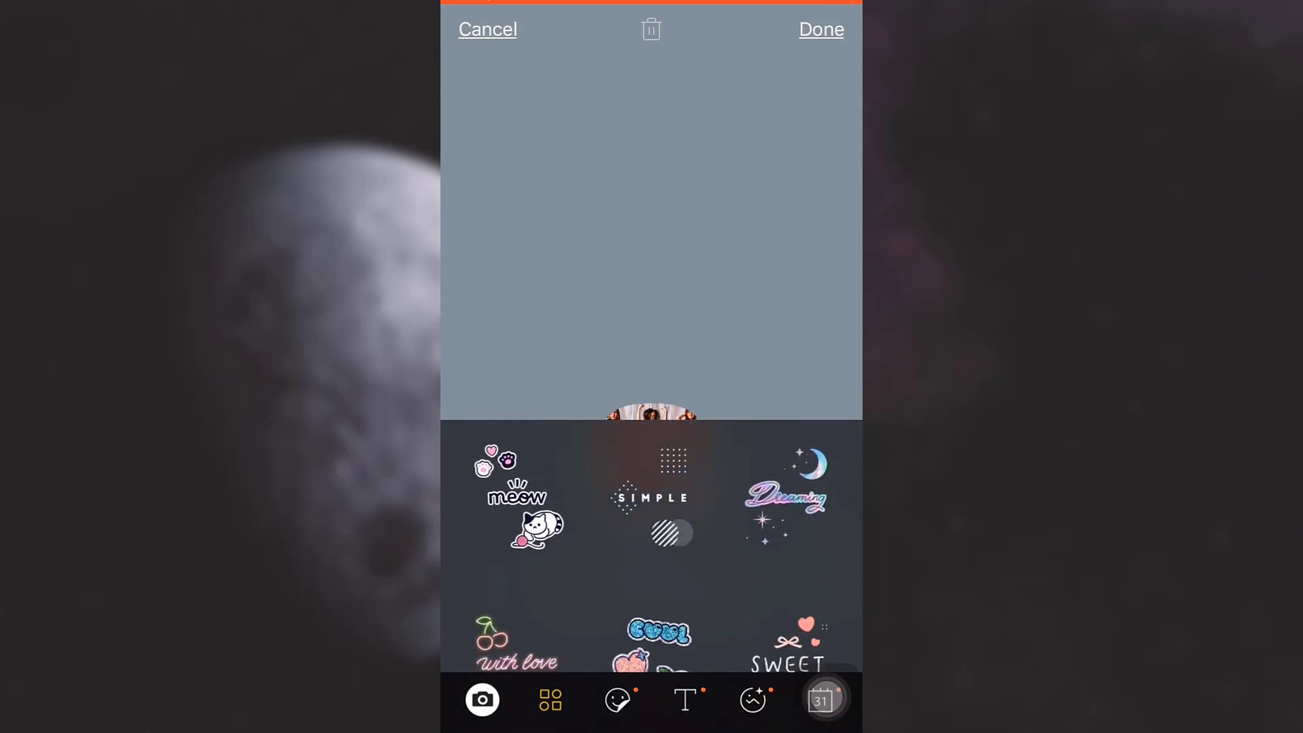
pyautogui.scroll(-3)
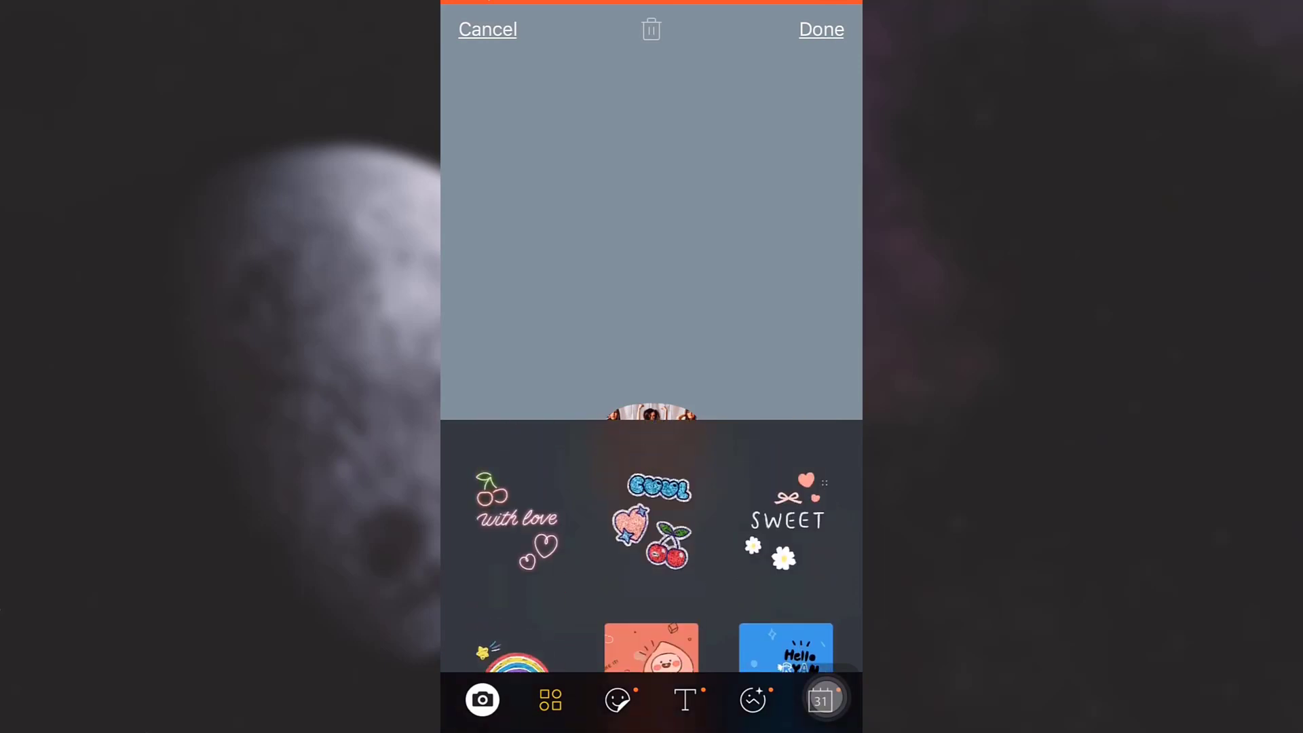
pyautogui.click(515, 511)
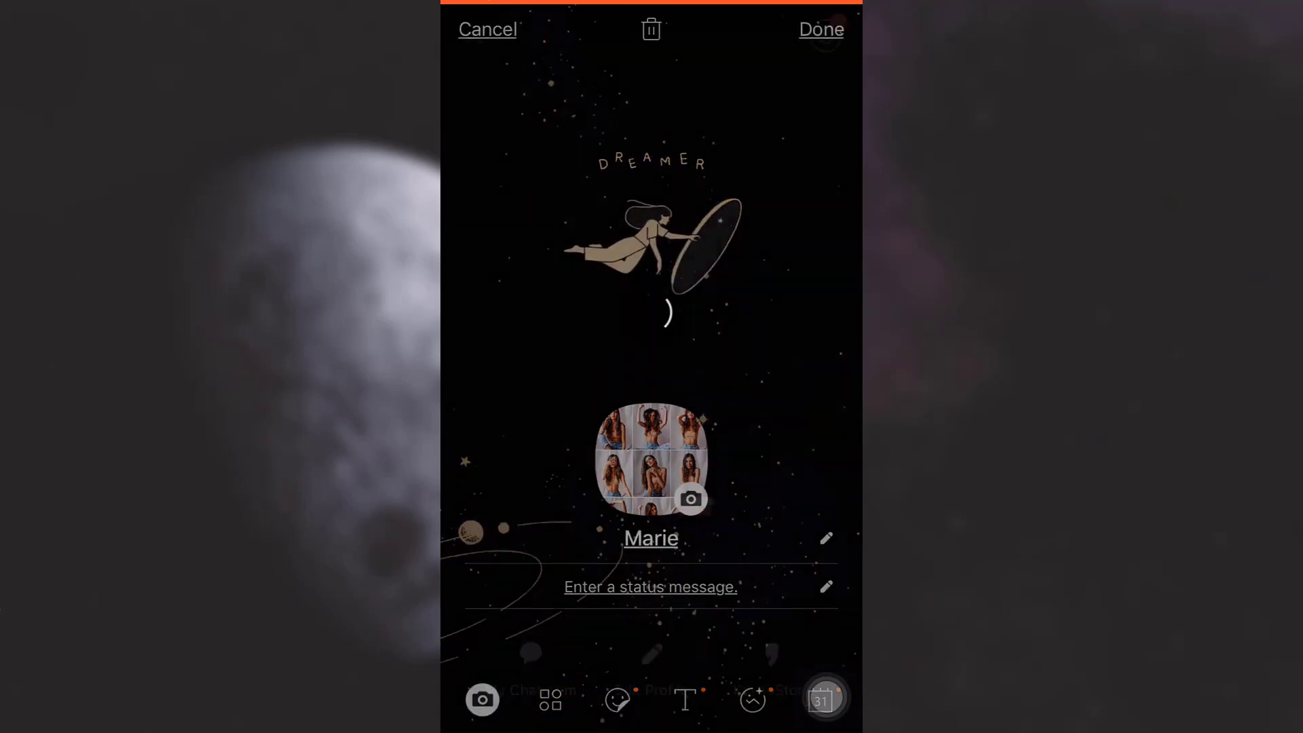
pyautogui.click(819, 29)
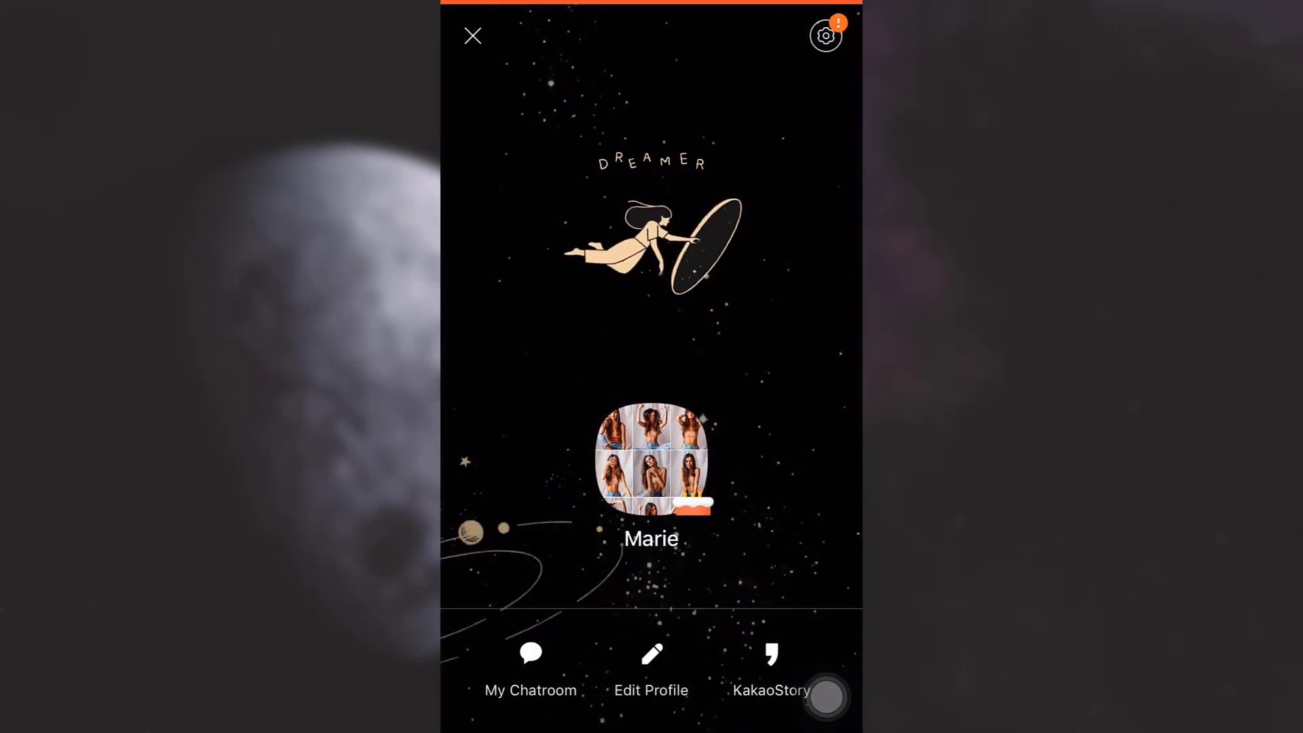
pyautogui.click(472, 36)
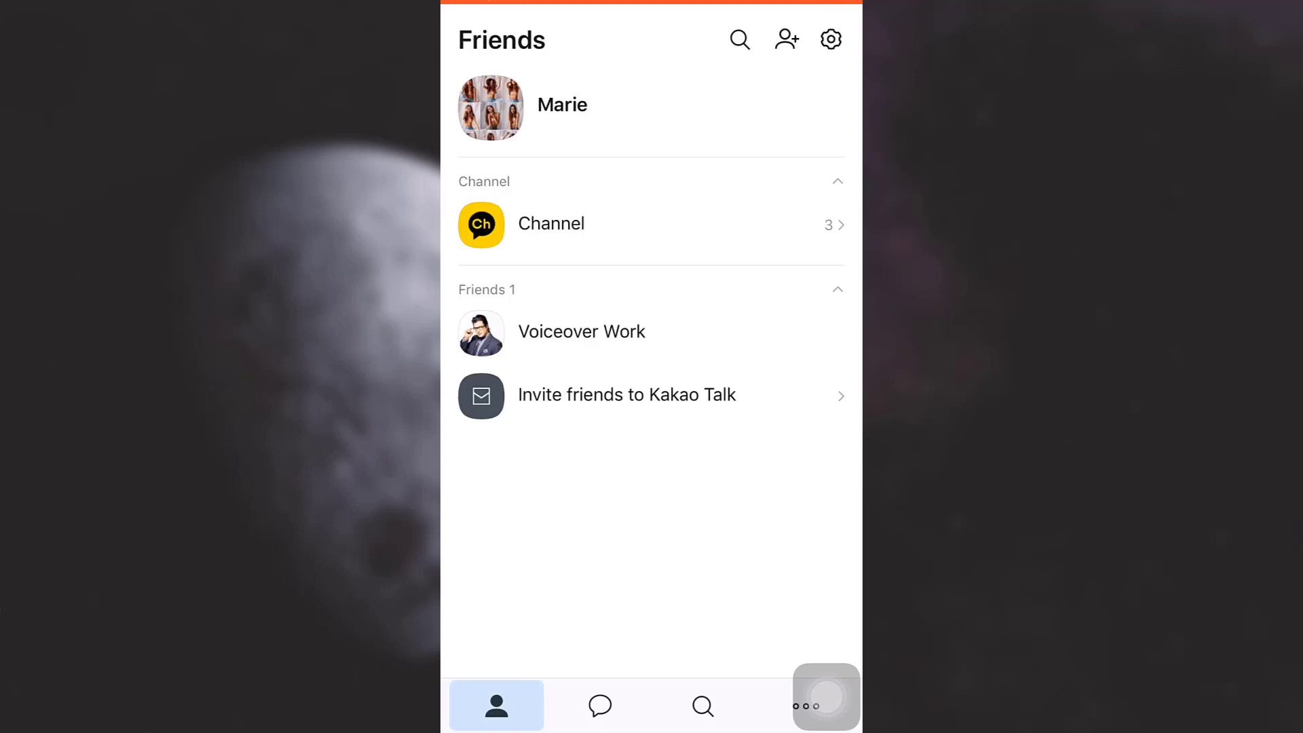